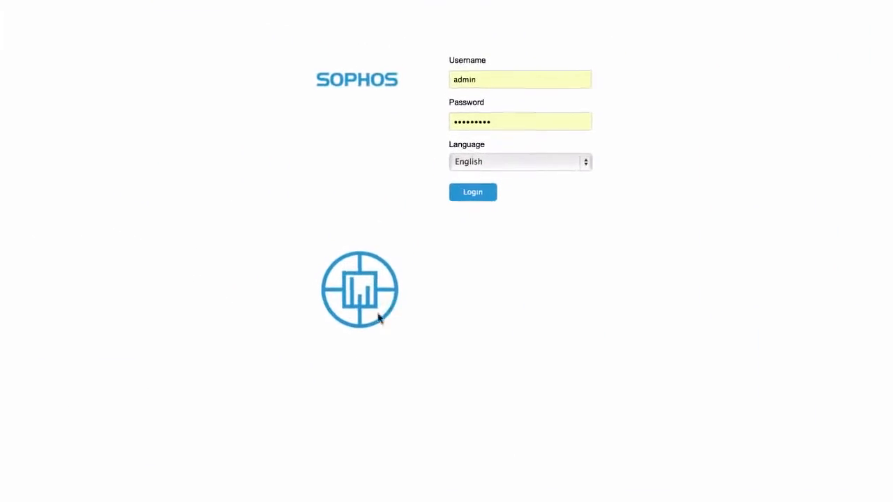
- Log in as admin and load the Main Dashboard traffic charts for 2014-09-30
{"action": "left_click", "coordinate": [472, 192]}
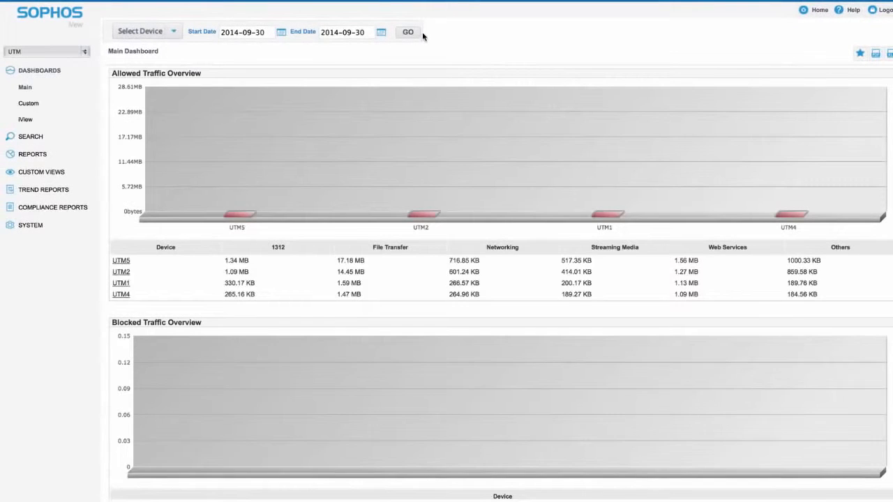
{"action": "left_click", "coordinate": [411, 32]}
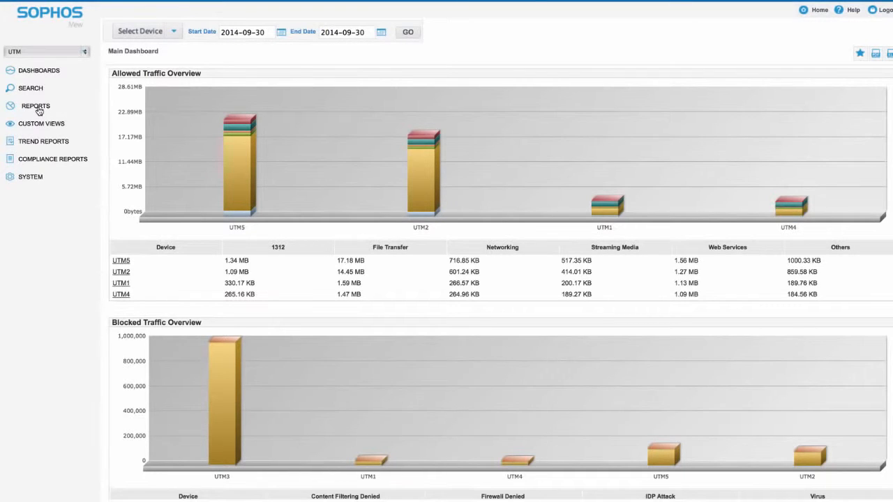
- Open My Custom View under Reports, then expand the Search report options
{"action": "left_click", "coordinate": [33, 106]}
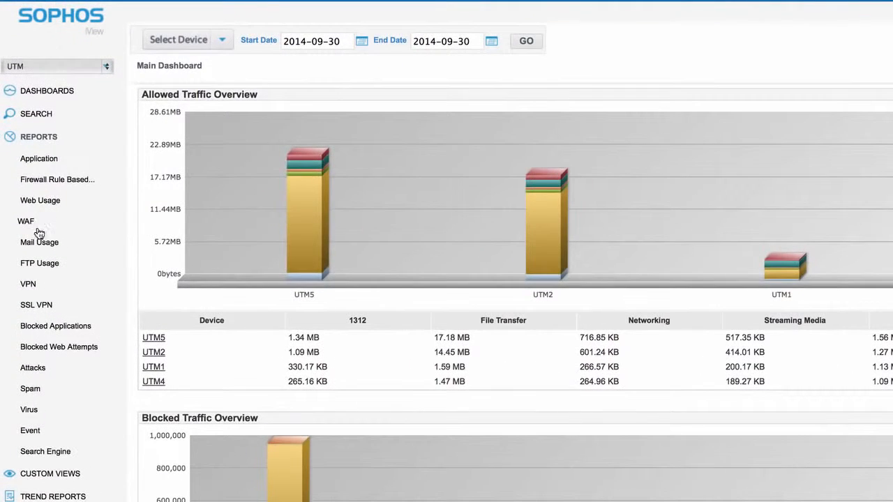
{"action": "mouse_move", "coordinate": [24, 431]}
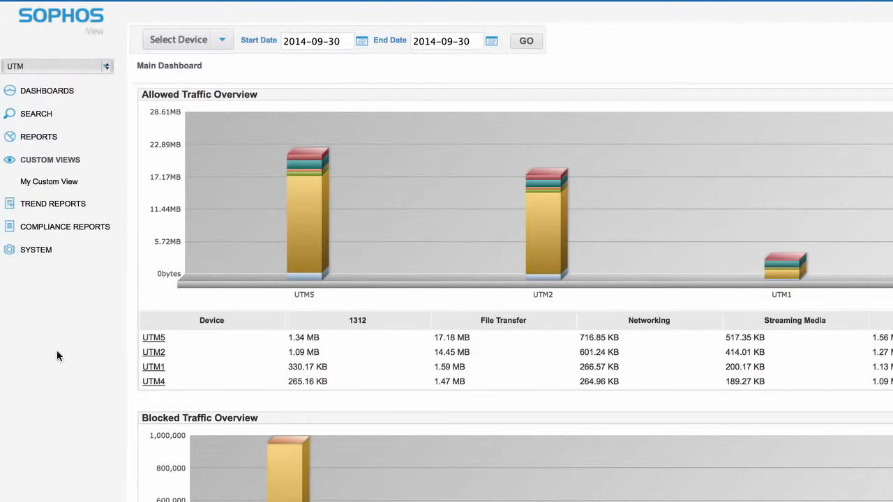
{"action": "left_click", "coordinate": [48, 181]}
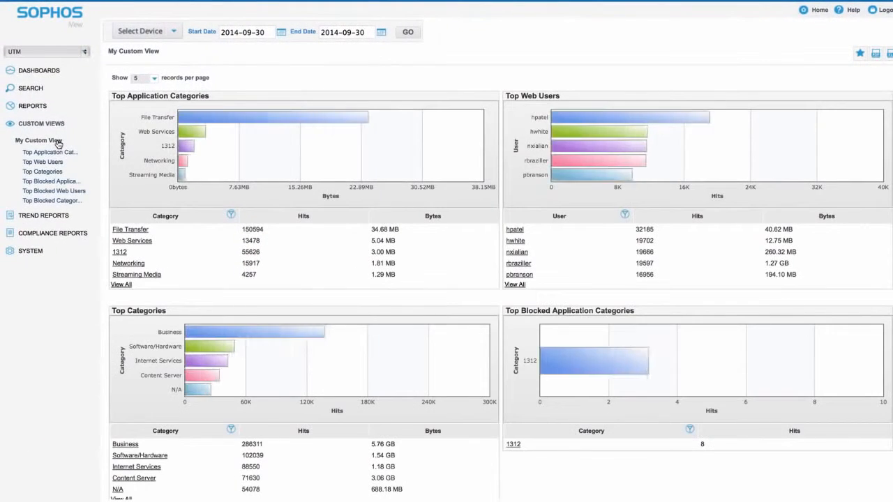
{"action": "left_click", "coordinate": [30, 88]}
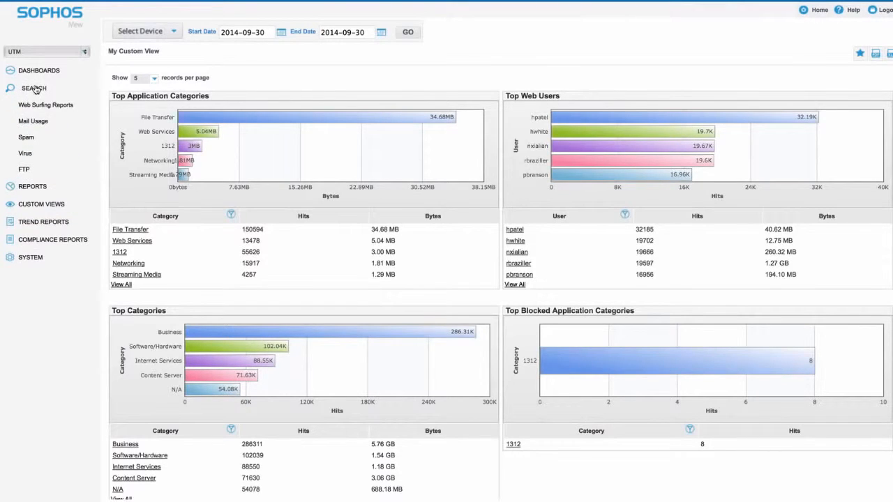
- View the Web Surfing search report, Firewall Rule Based usage report and Virus report
{"action": "left_click", "coordinate": [45, 105]}
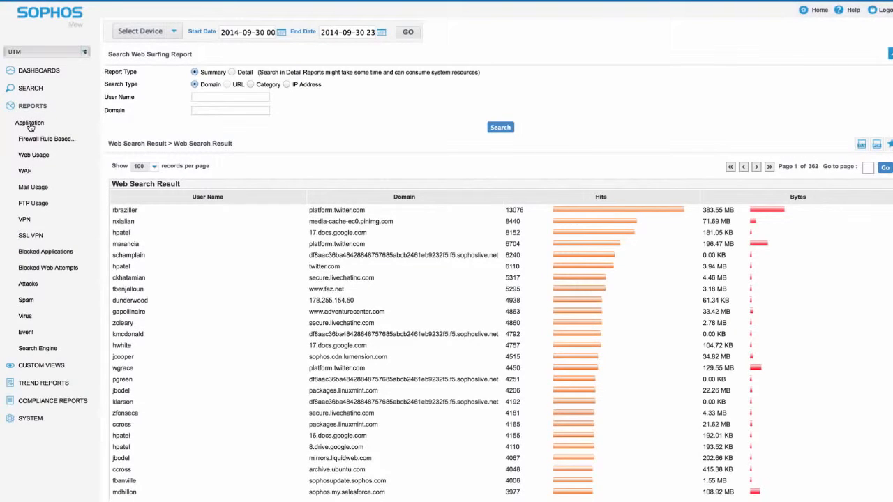
{"action": "left_click", "coordinate": [48, 138]}
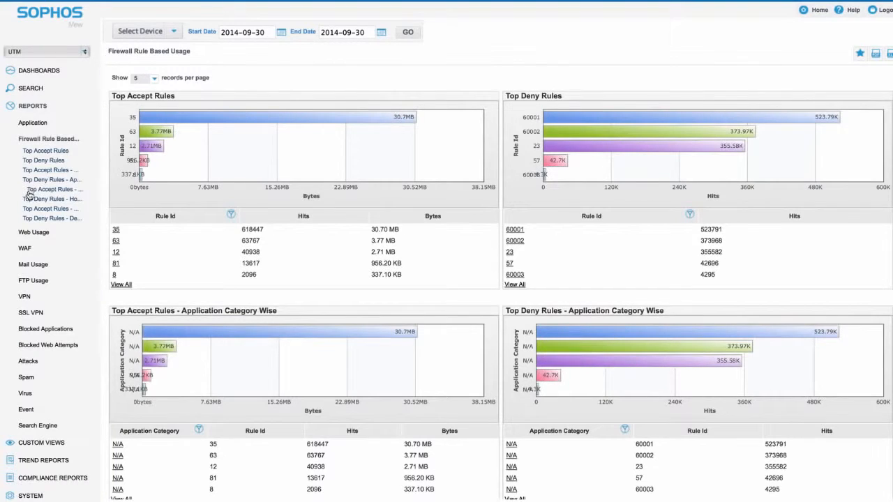
{"action": "mouse_move", "coordinate": [31, 233]}
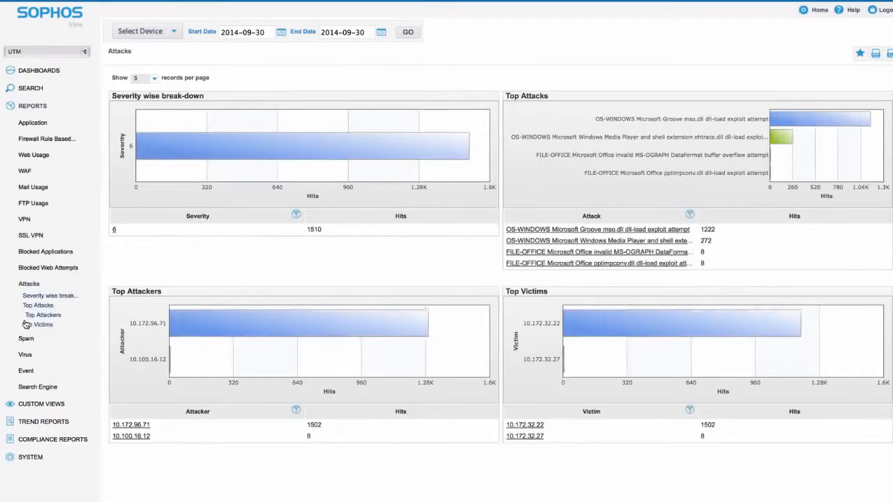
{"action": "left_click", "coordinate": [39, 305]}
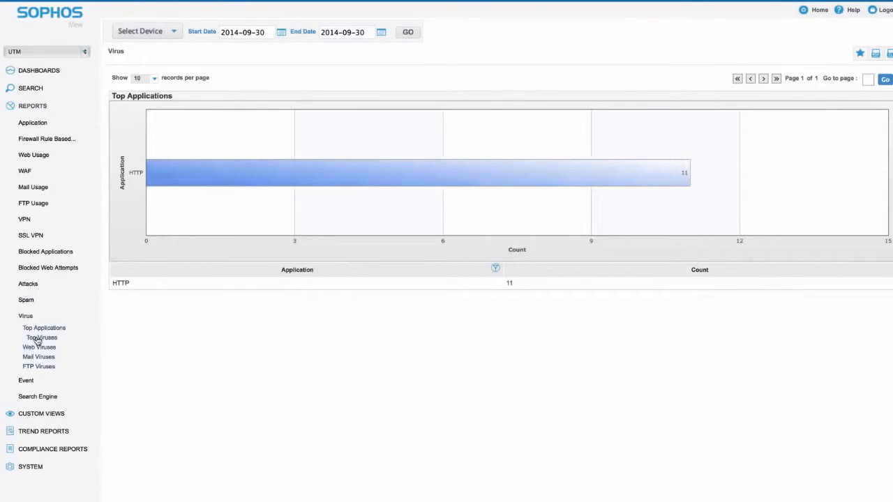
- Show Top Viruses and the Search Engine report, then open Trend Reports
{"action": "left_click", "coordinate": [40, 338]}
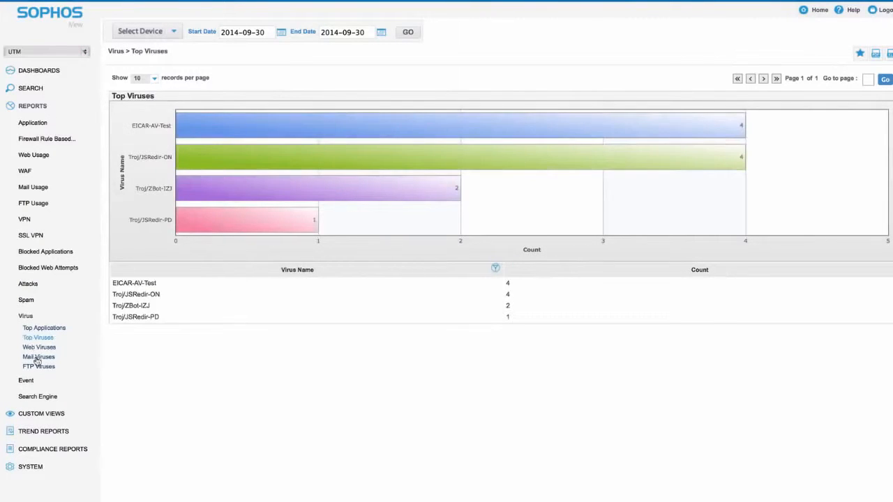
{"action": "left_click", "coordinate": [42, 360]}
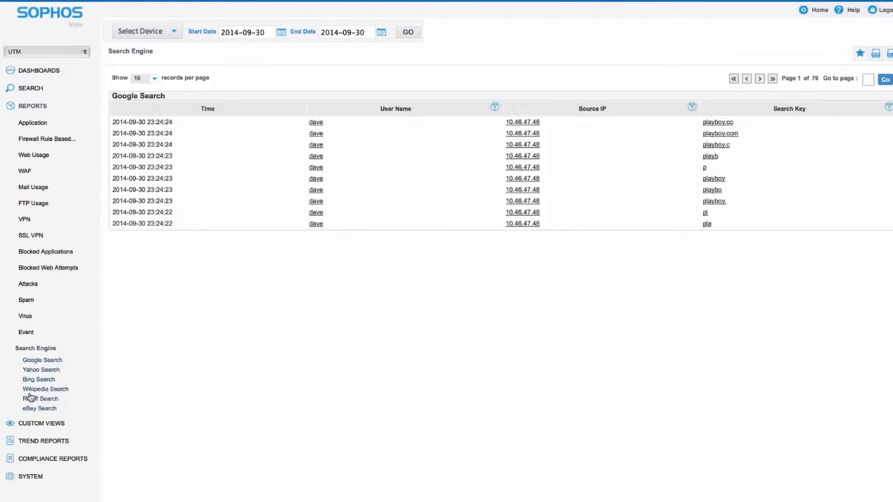
{"action": "left_click", "coordinate": [44, 169]}
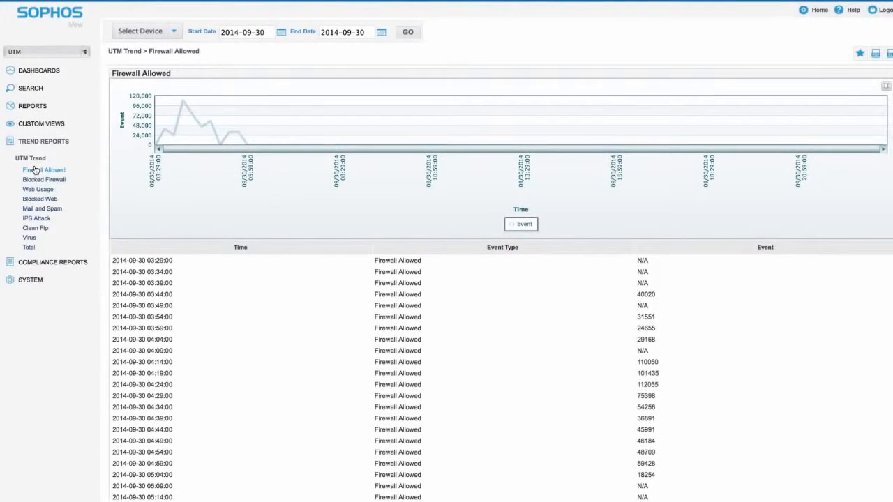
- Load the UTM Trend IPS Attack report, then expand Compliance Reports
{"action": "left_click", "coordinate": [37, 218]}
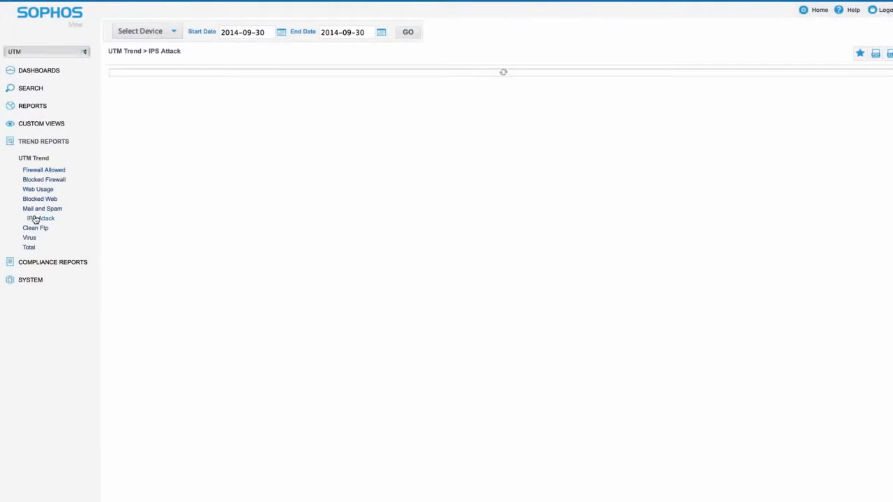
{"action": "left_click", "coordinate": [35, 218]}
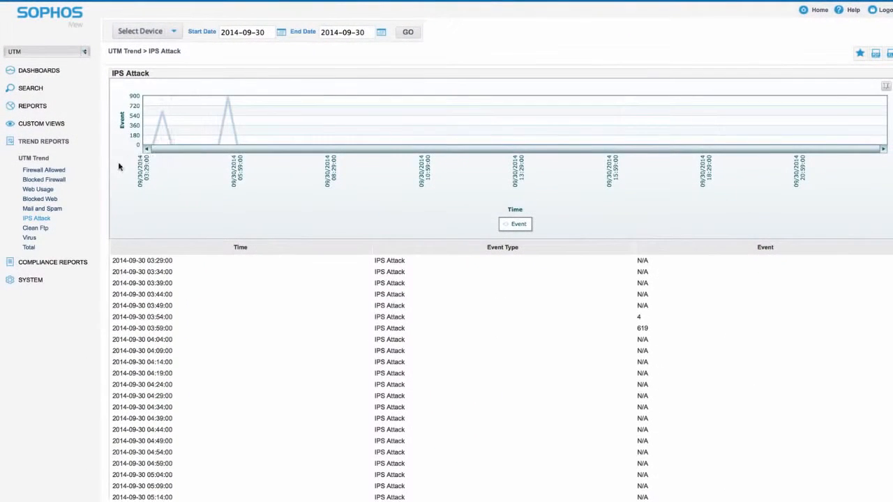
{"action": "left_click", "coordinate": [52, 158]}
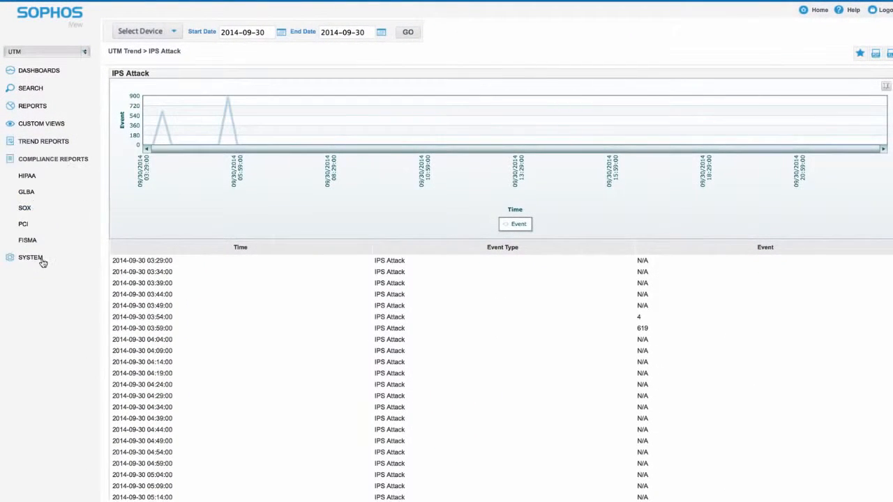
{"action": "mouse_move", "coordinate": [23, 222]}
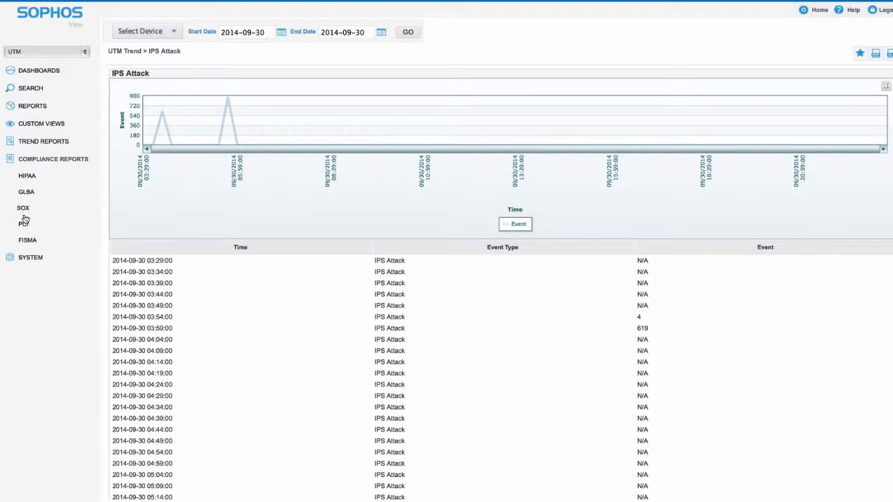
- View the PCI Top Viruses chart, then return to the Main Dashboard
{"action": "left_click", "coordinate": [39, 236]}
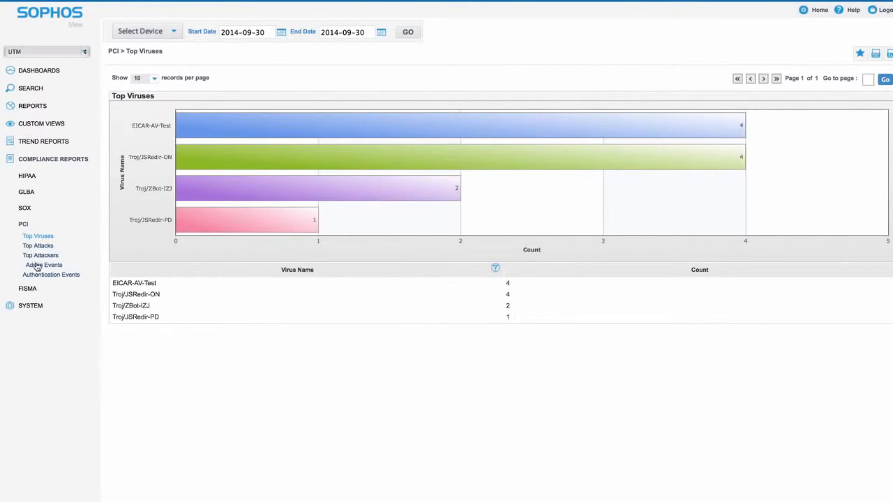
{"action": "left_click", "coordinate": [39, 265]}
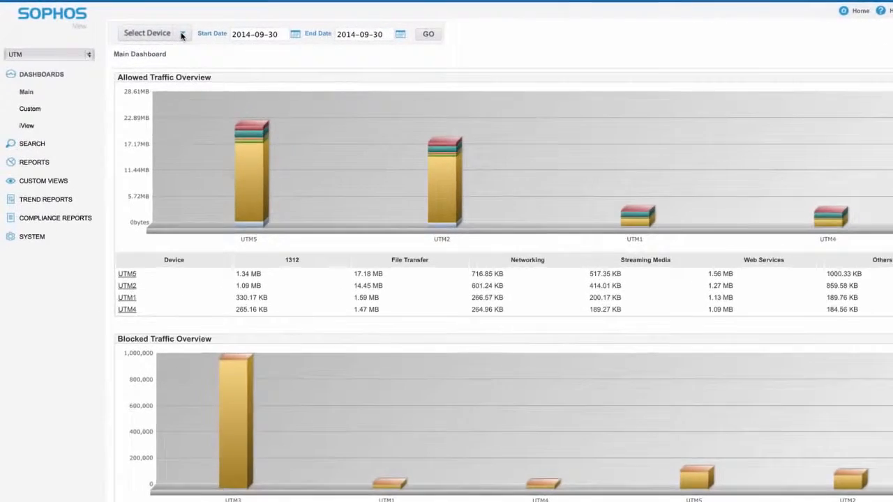
- Select the Branch Office UTMs device group for reporting, then open System configuration
{"action": "left_click", "coordinate": [148, 33]}
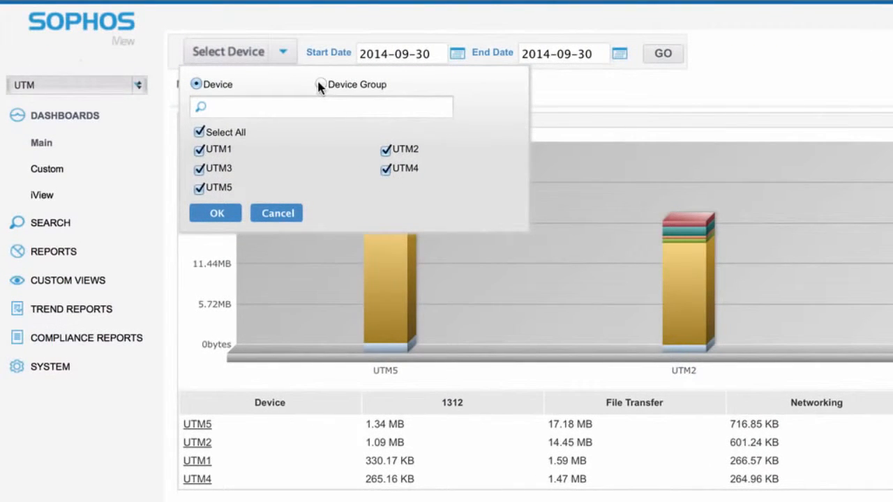
{"action": "left_click", "coordinate": [317, 84]}
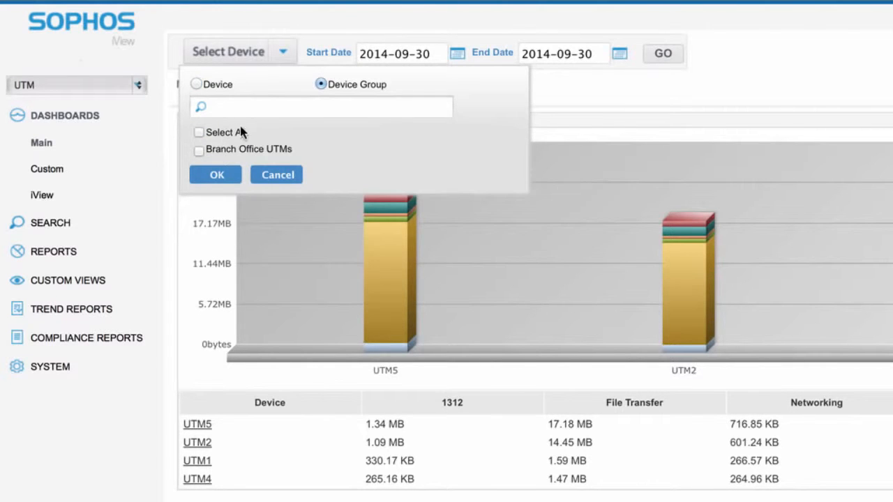
{"action": "left_click", "coordinate": [200, 132]}
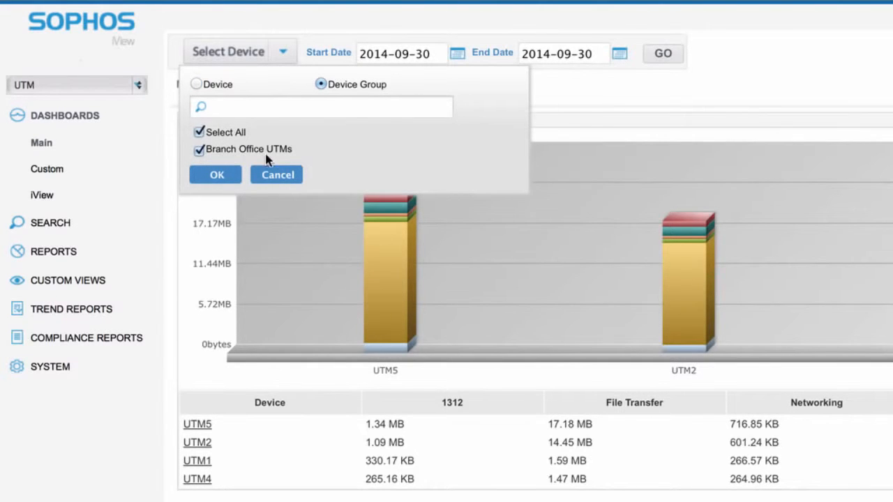
{"action": "left_click", "coordinate": [215, 174]}
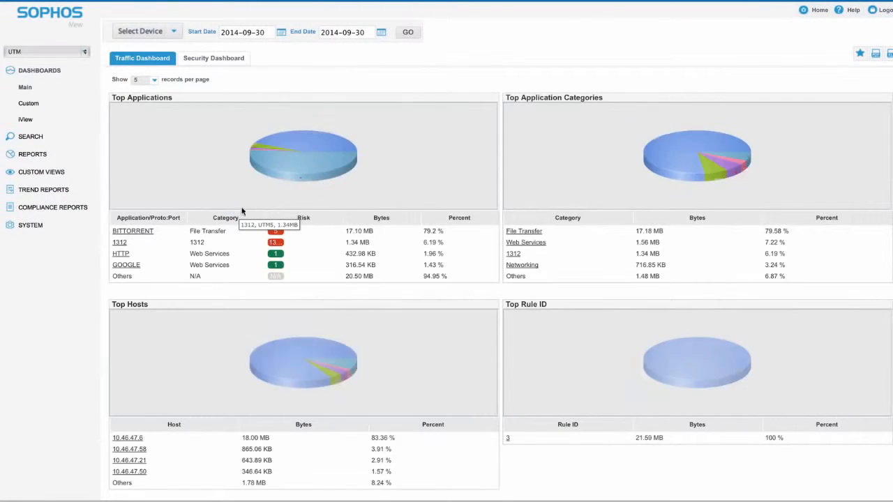
{"action": "left_click", "coordinate": [133, 231]}
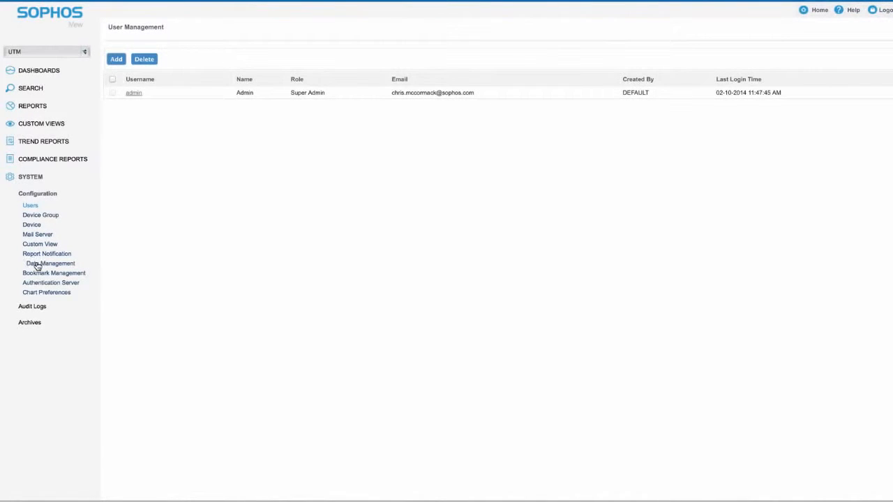
- In Data Management, set Retain Web Surfing Logs For Last to 1 Year
{"action": "left_click", "coordinate": [49, 263]}
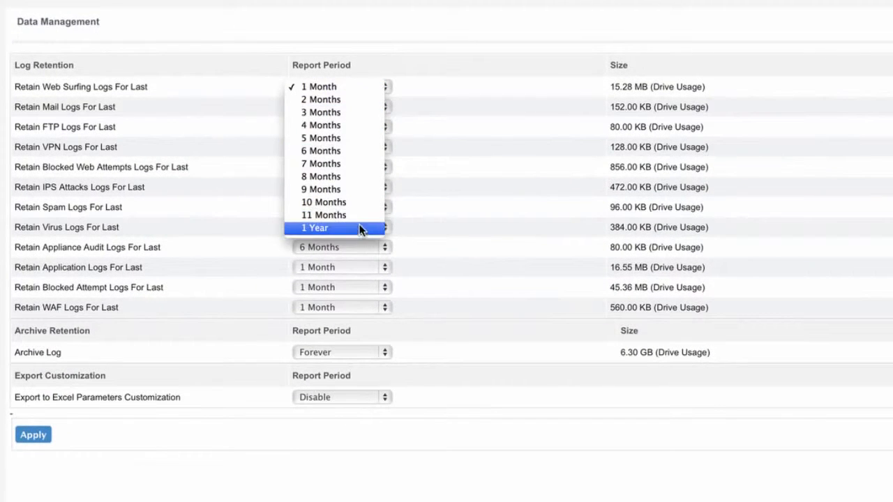
{"action": "left_click", "coordinate": [314, 229]}
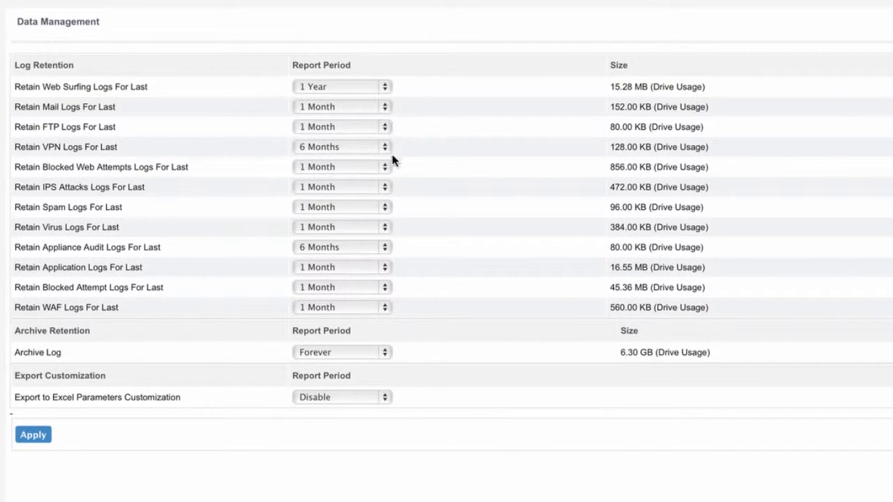
{"action": "mouse_move", "coordinate": [383, 350]}
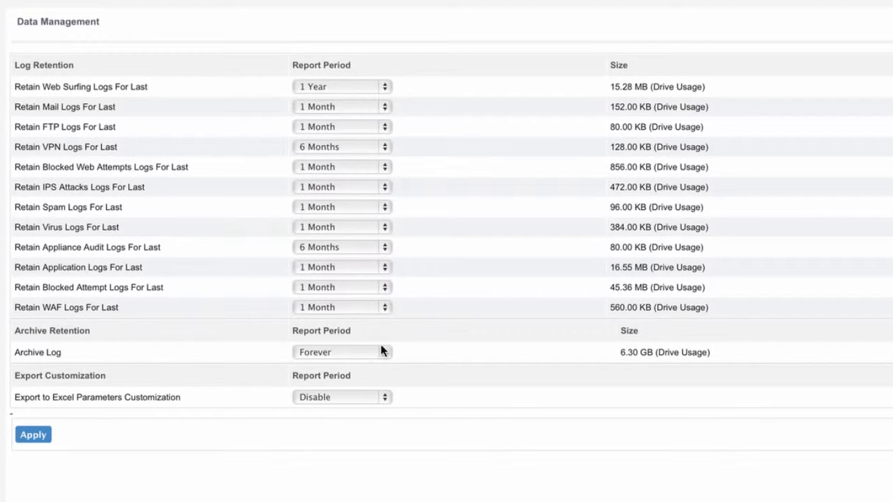
{"action": "mouse_move", "coordinate": [376, 347]}
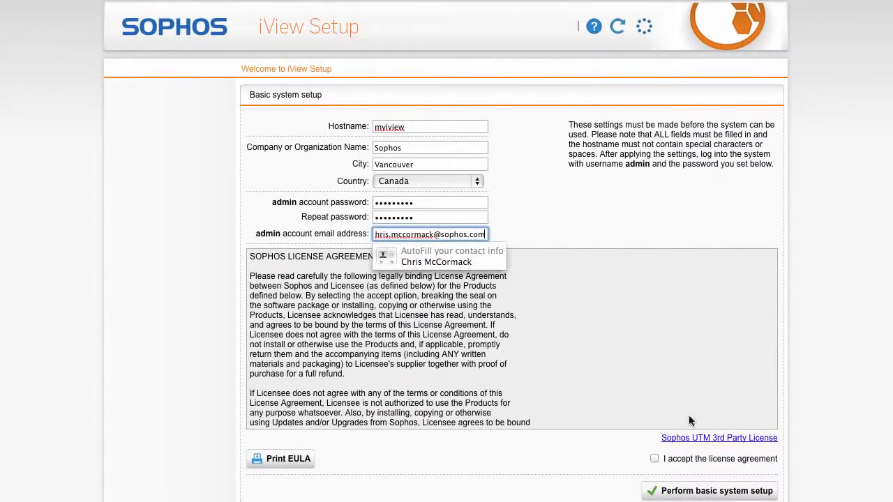
- Accept the license agreement and submit the myiview basic system setup
{"action": "left_click", "coordinate": [655, 459]}
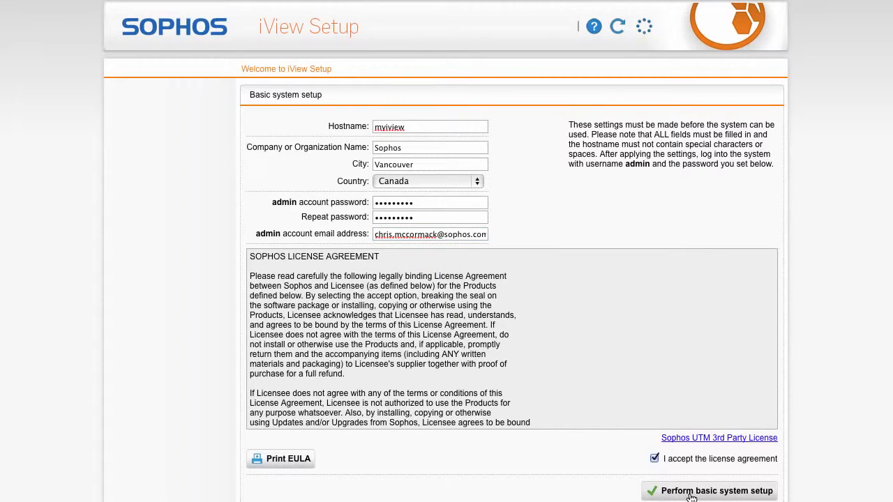
{"action": "left_click", "coordinate": [709, 491]}
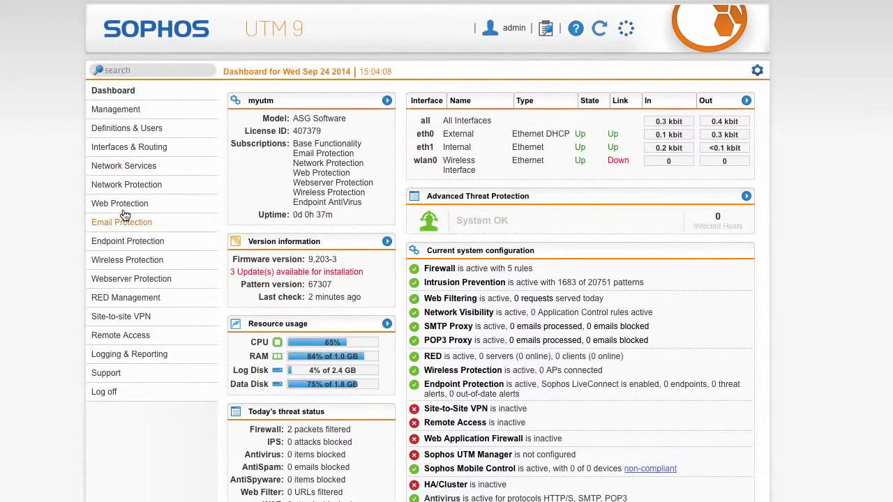
{"action": "mouse_move", "coordinate": [123, 337]}
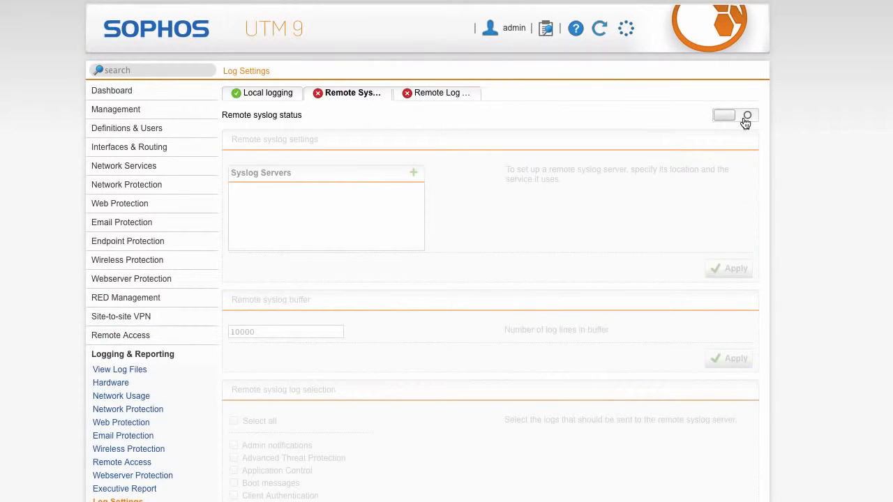
- Enable UTM remote syslog to server MyiView and save the found device as MyUTM
{"action": "left_click", "coordinate": [413, 173]}
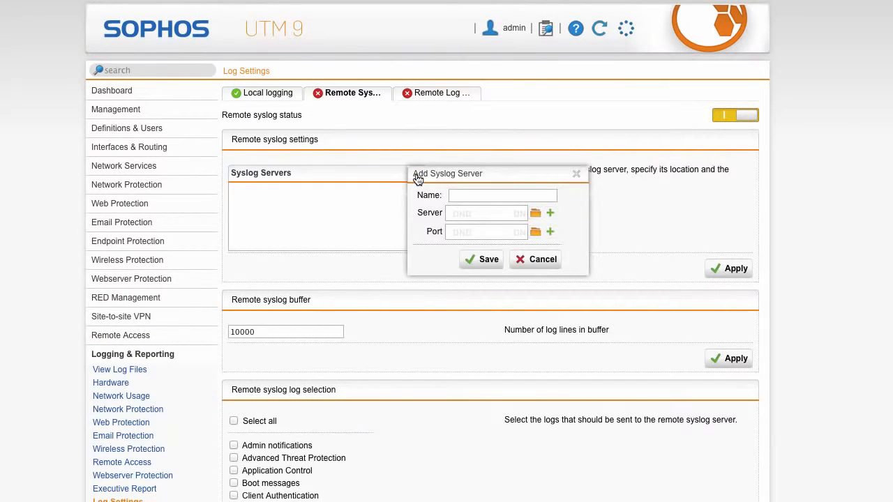
{"action": "type", "text": "MyiView"}
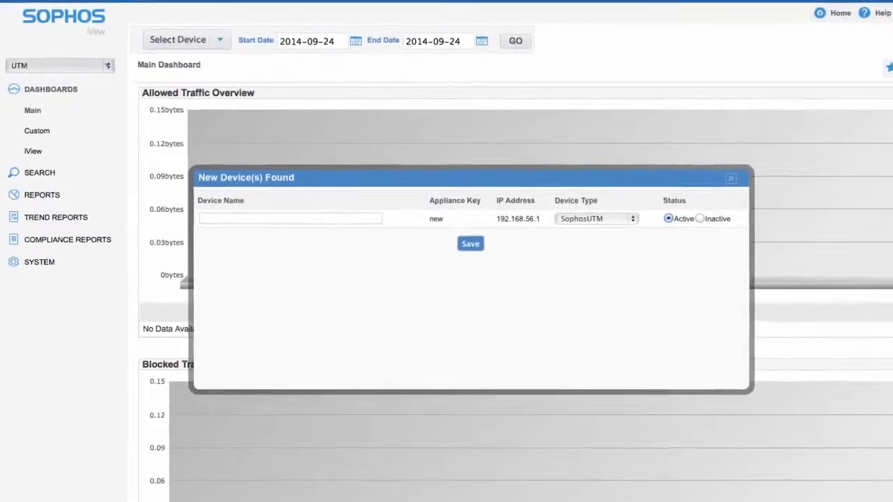
{"action": "type", "text": "MyUTM"}
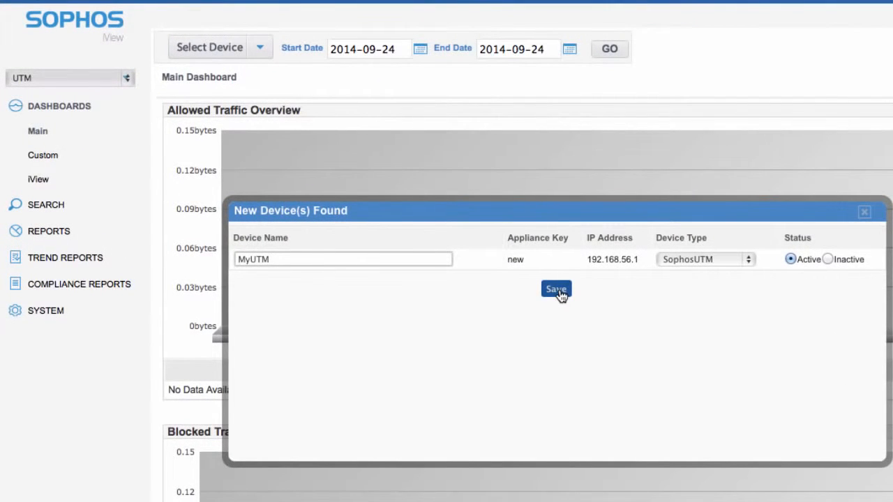
{"action": "left_click", "coordinate": [555, 290]}
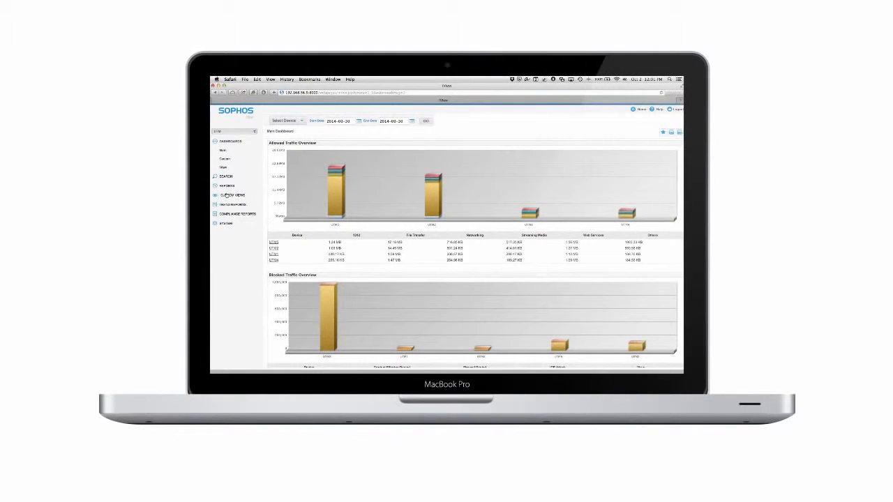